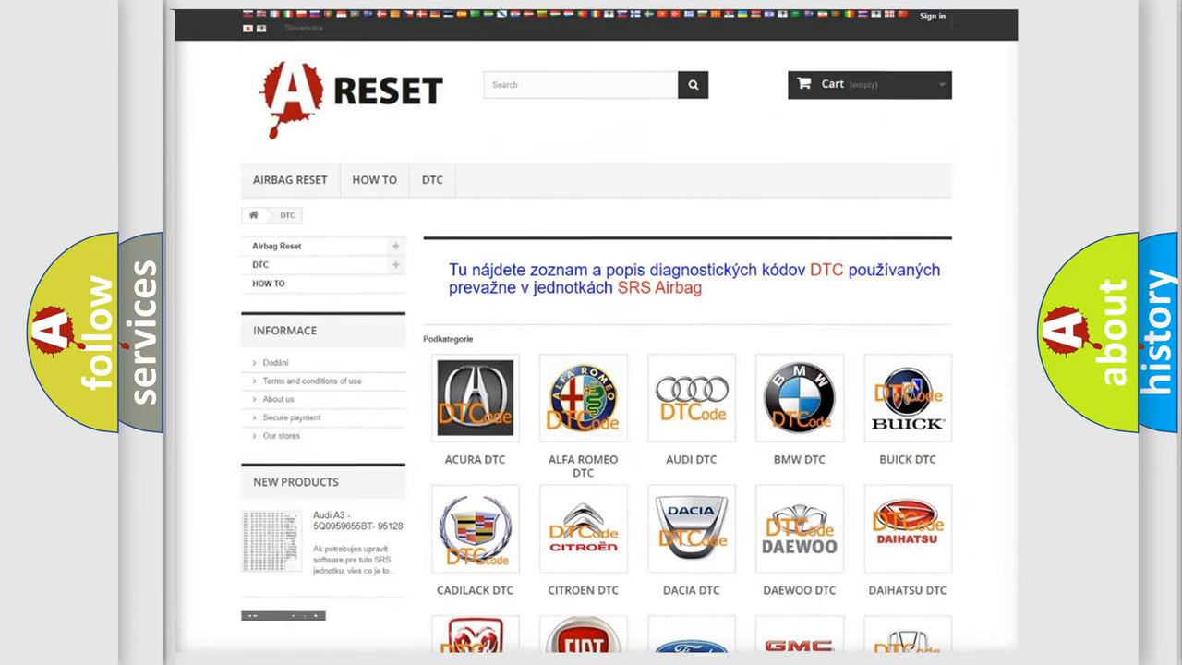
Step: Navigate from the DTC catalog into the Chrysler DTC page and browse its B-code subcategories (B0012, B0033)
{"action": "scroll", "scroll_direction": "down", "scroll_amount": 3}
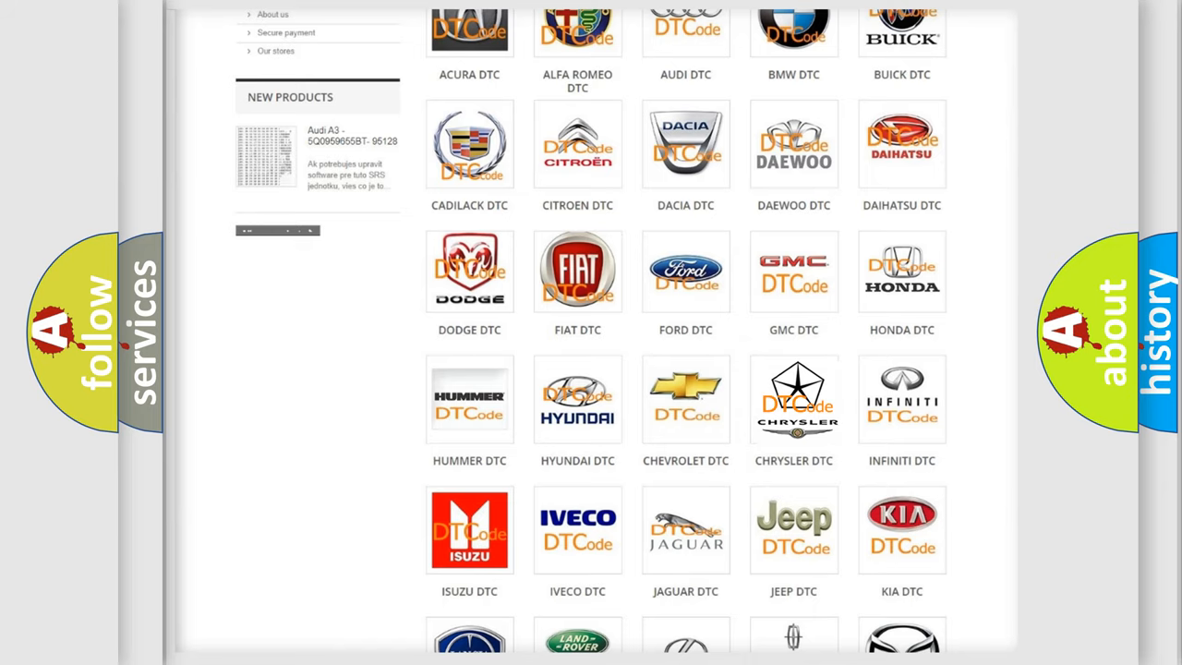
{"action": "left_click", "coordinate": [795, 399]}
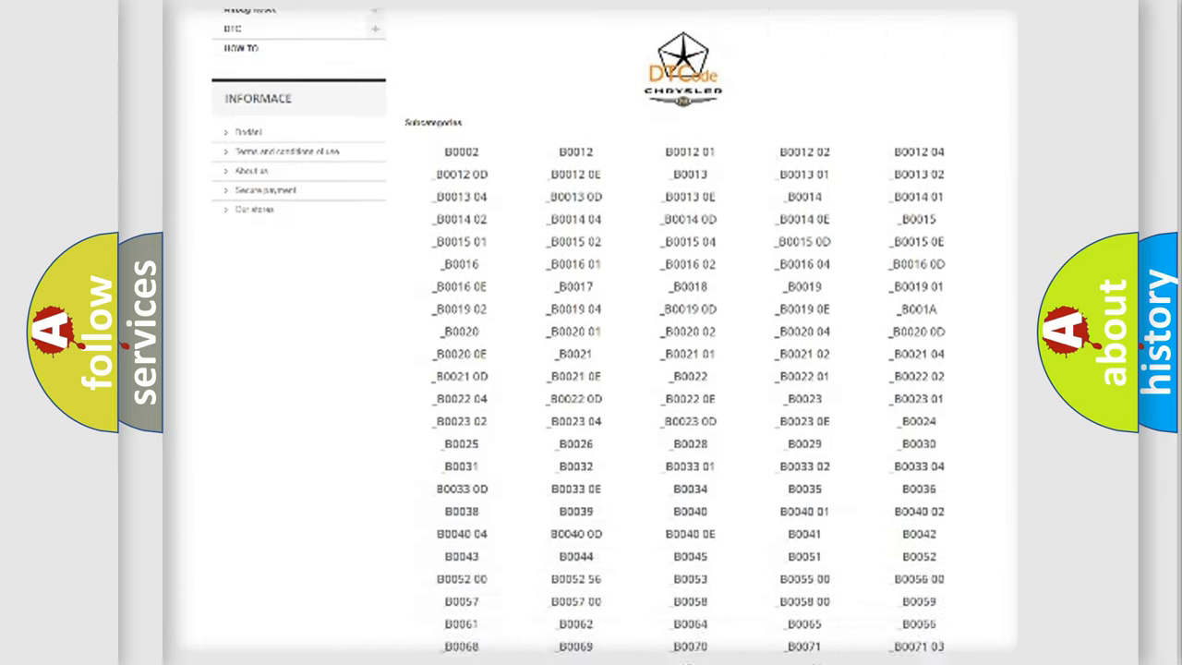
{"action": "scroll", "scroll_direction": "down", "scroll_amount": 3}
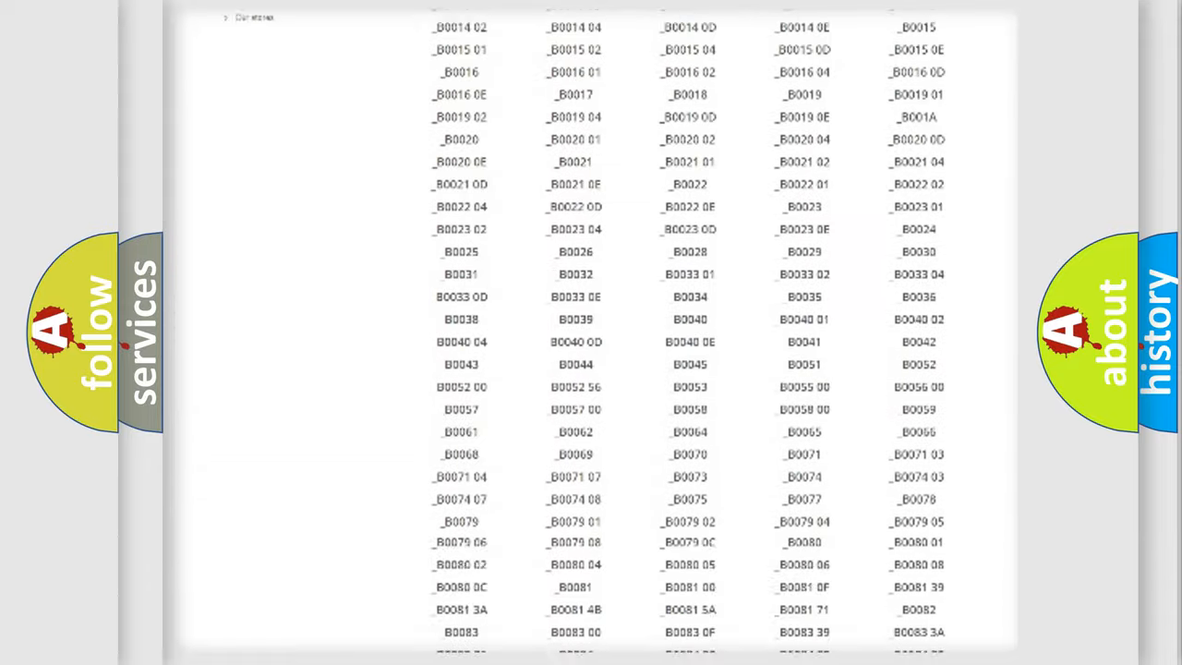